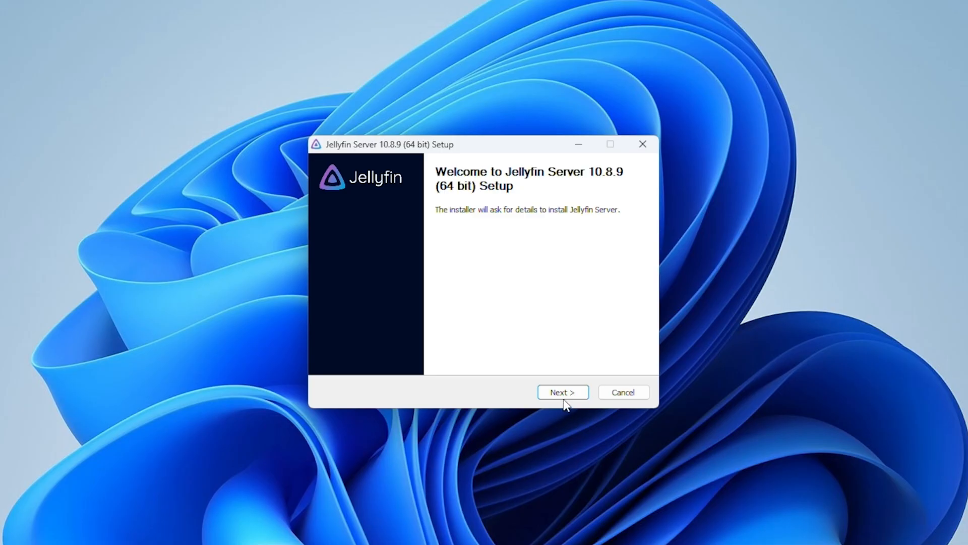
Advance the Jellyfin Server 10.8.9 installer past welcome and accept Basic Install (Recommended)
left_click(562, 391)
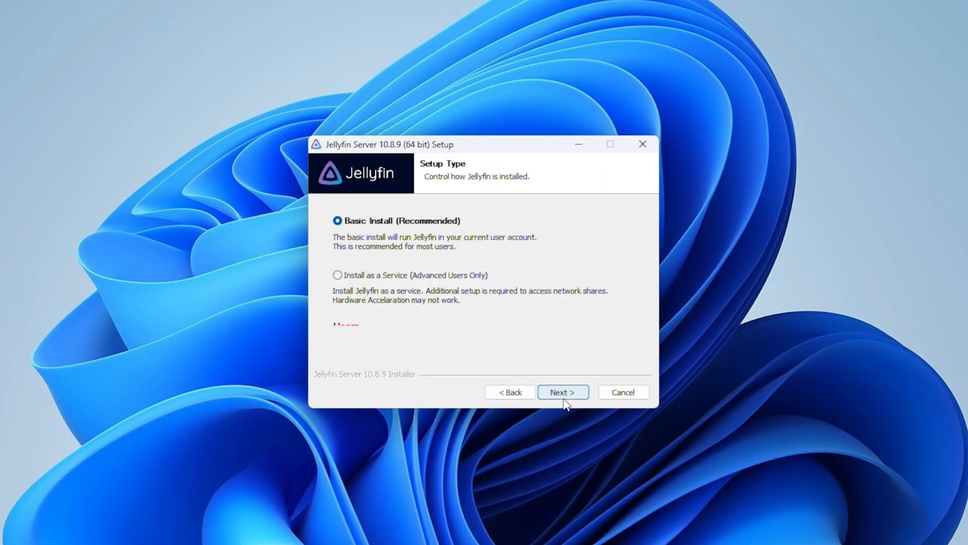
left_click(561, 391)
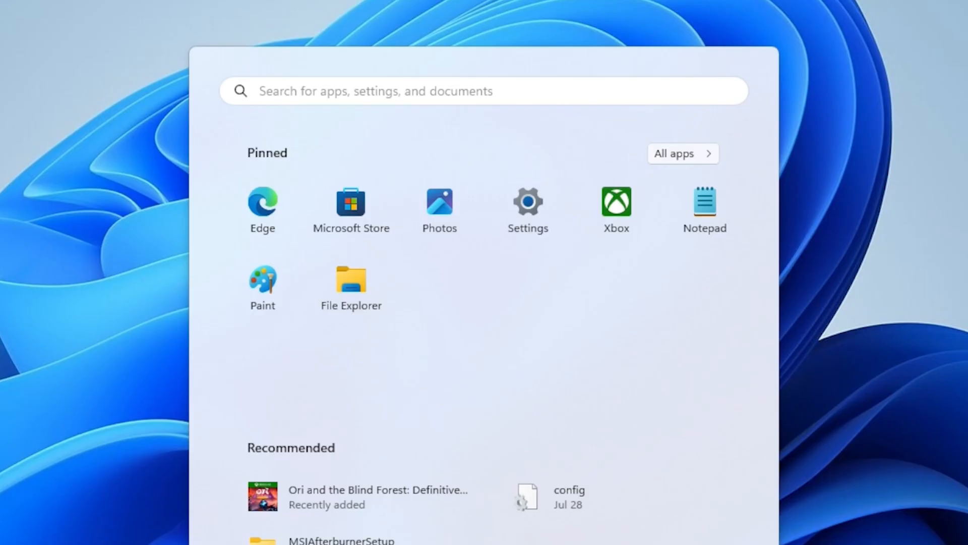
Launch Jellyfin Tray App from Start and choose Open Jellyfin from its tray icon menu
type("jellyfin Tray App")
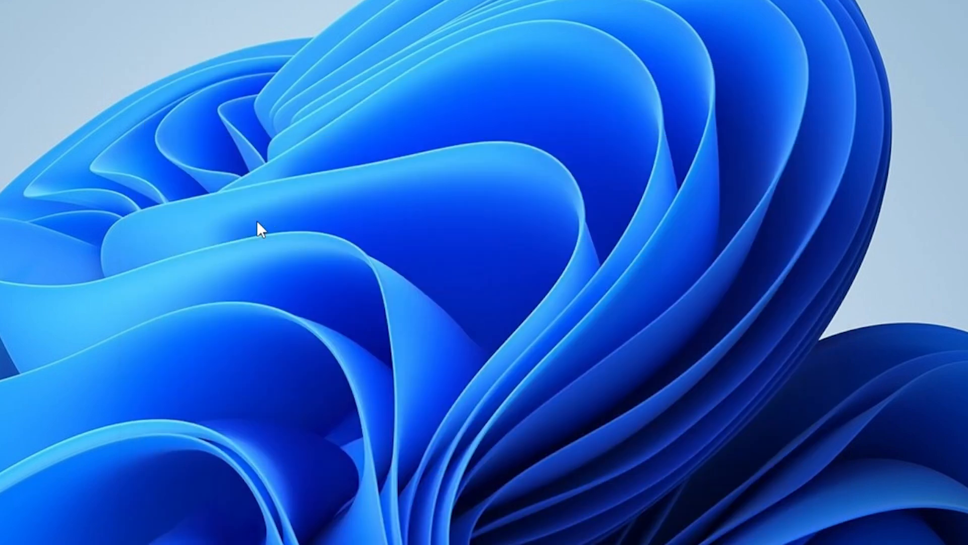
left_click(800, 521)
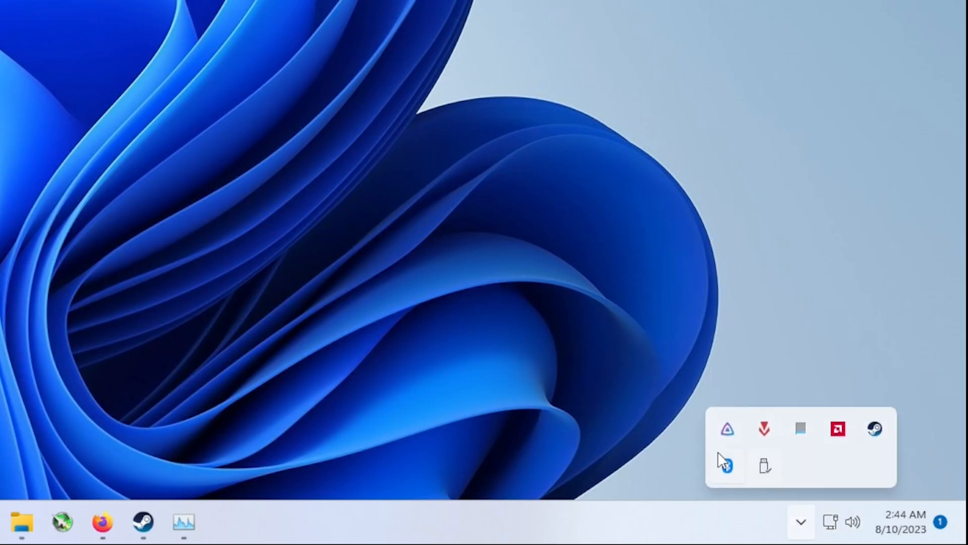
right_click(727, 466)
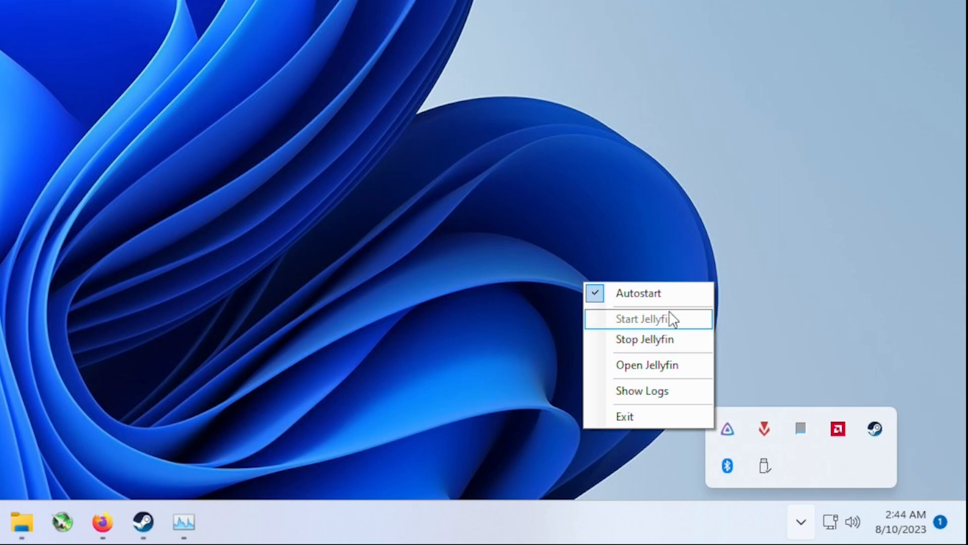
left_click(646, 364)
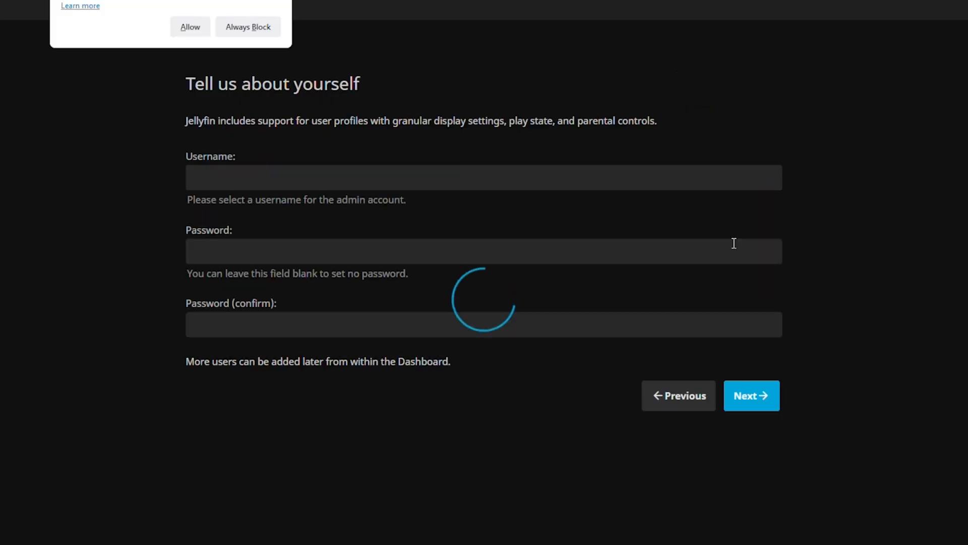
Submit the admin account and add a Movies media library, choosing its folder from C:\
left_click(750, 395)
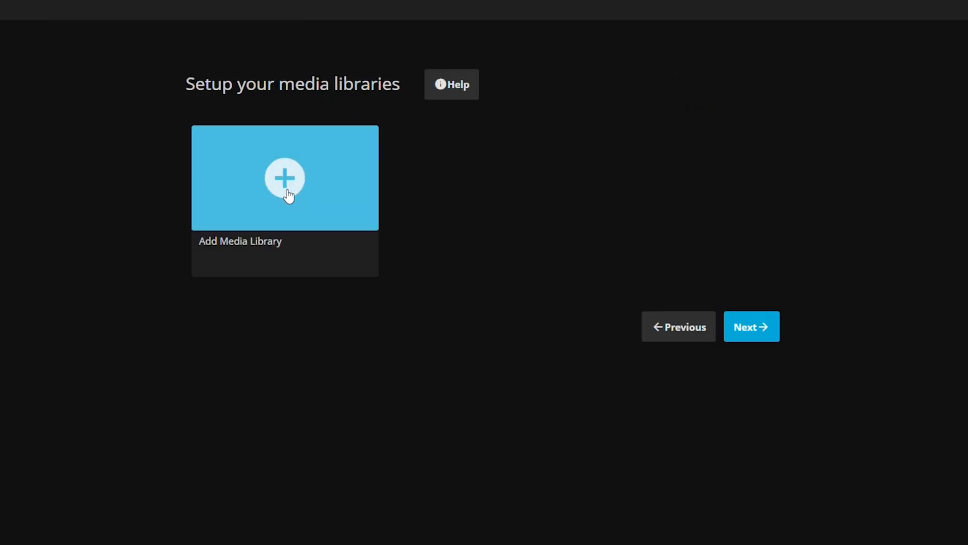
left_click(285, 178)
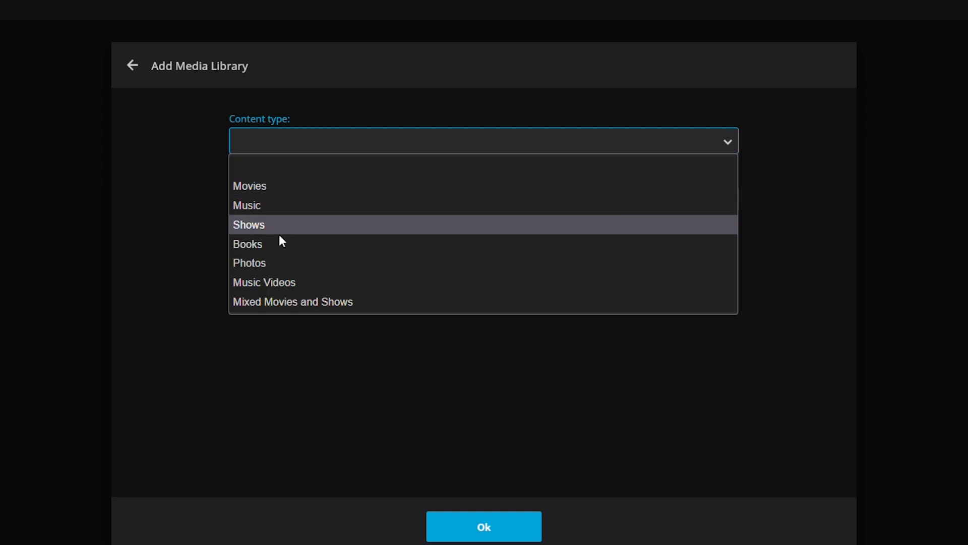
left_click(249, 185)
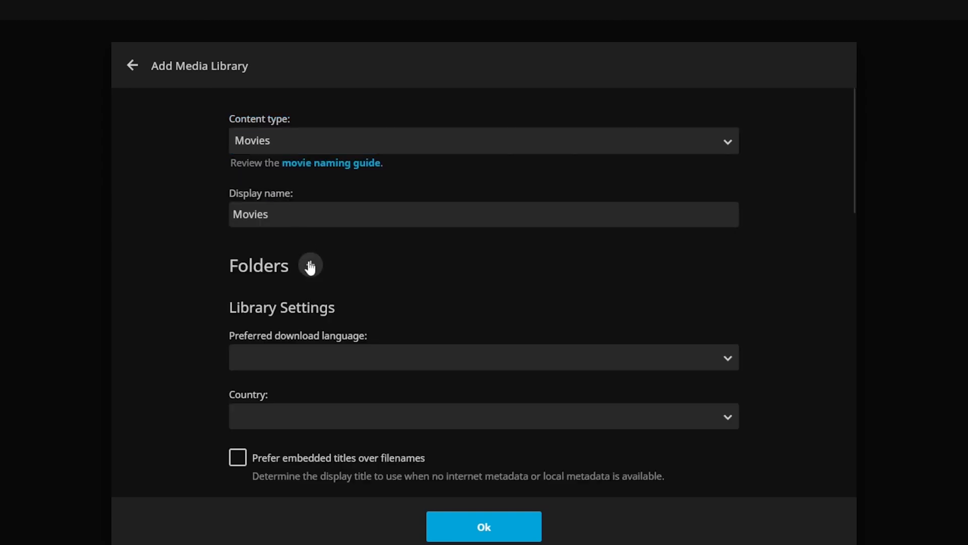
left_click(311, 266)
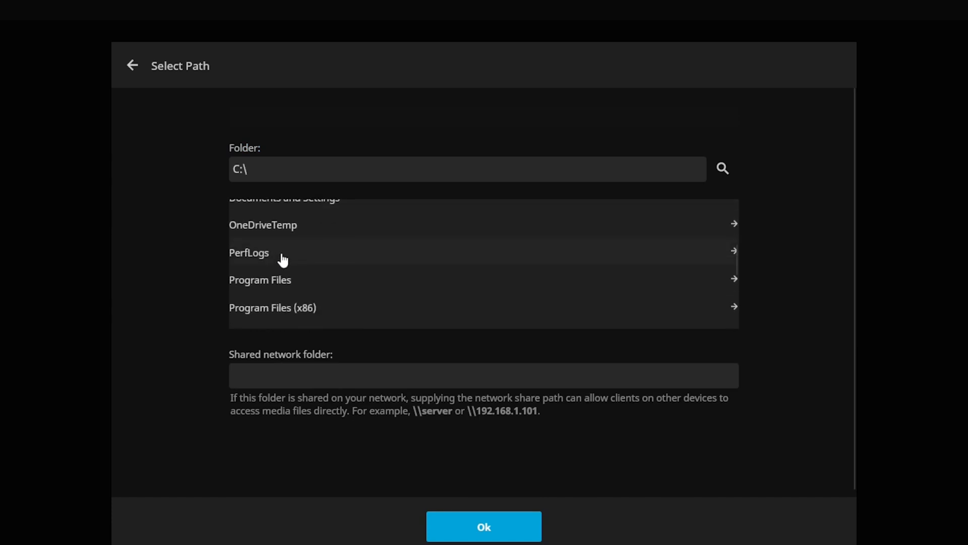
scroll("up", 3)
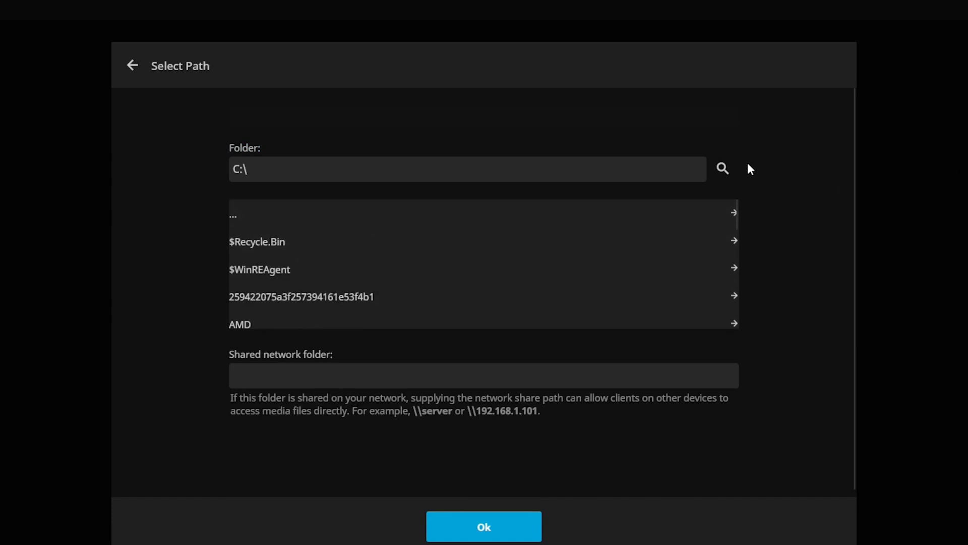
mouse_move(230, 224)
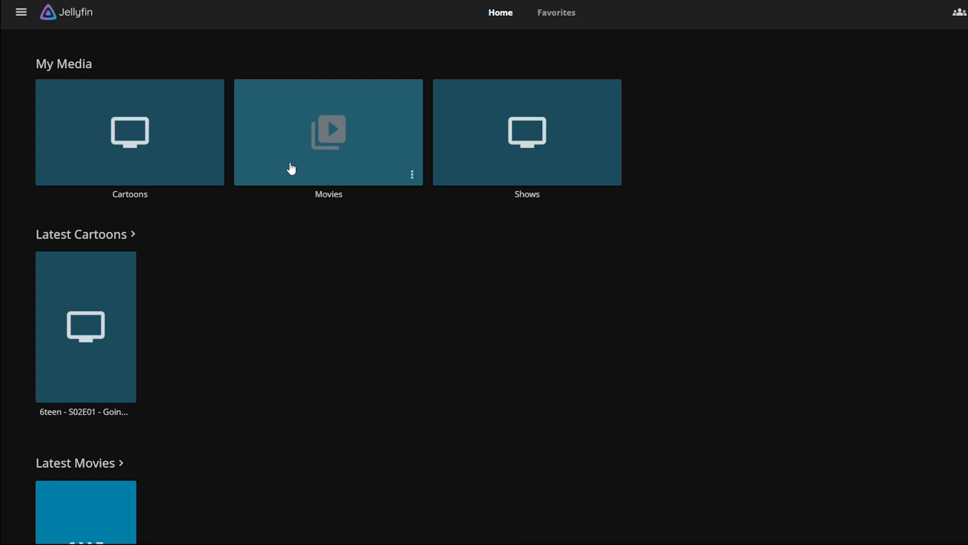
Open the Administration Dashboard from the side menu while the library scan runs
left_click(130, 131)
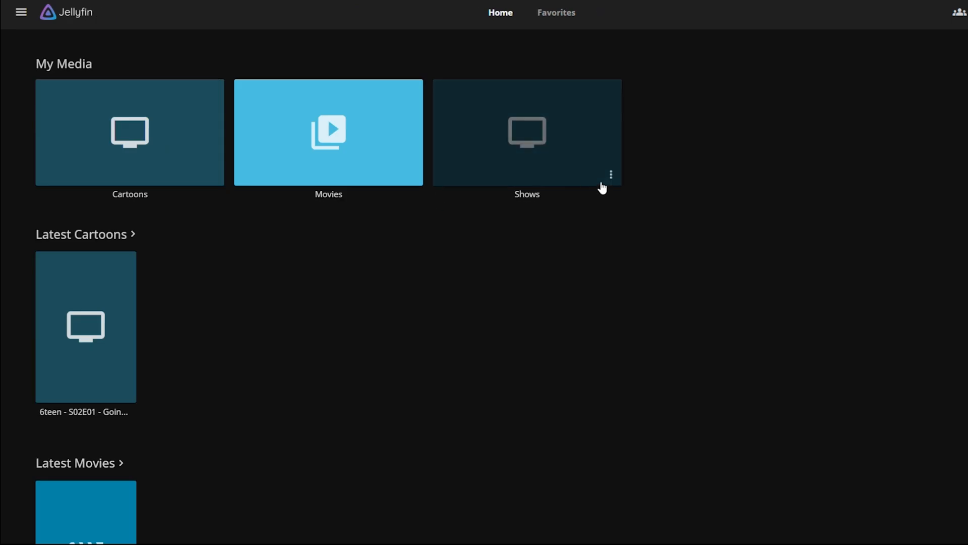
left_click(20, 12)
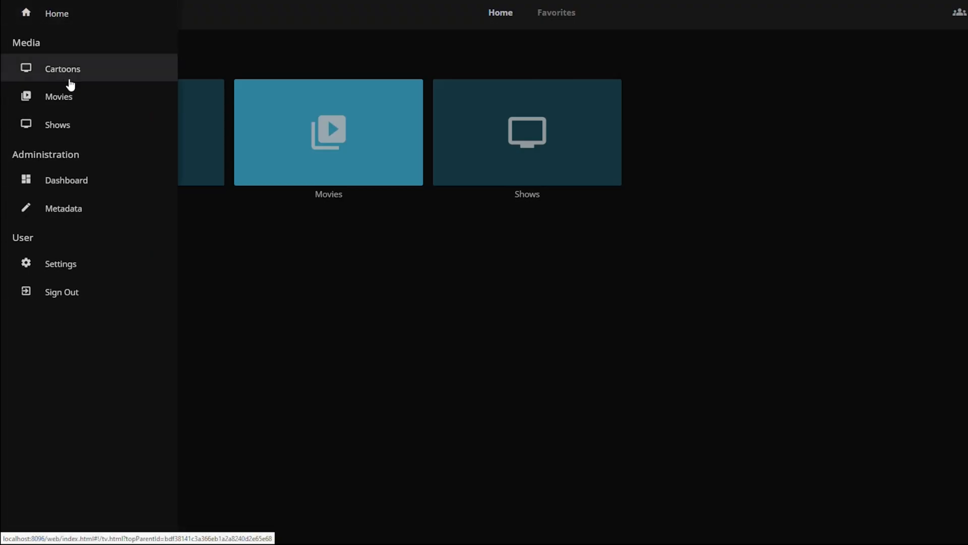
left_click(67, 180)
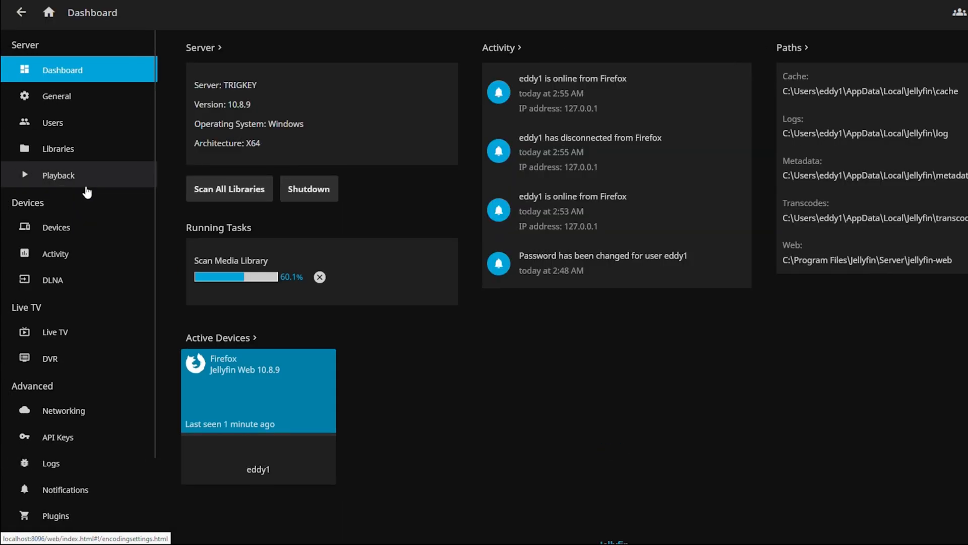
mouse_move(432, 394)
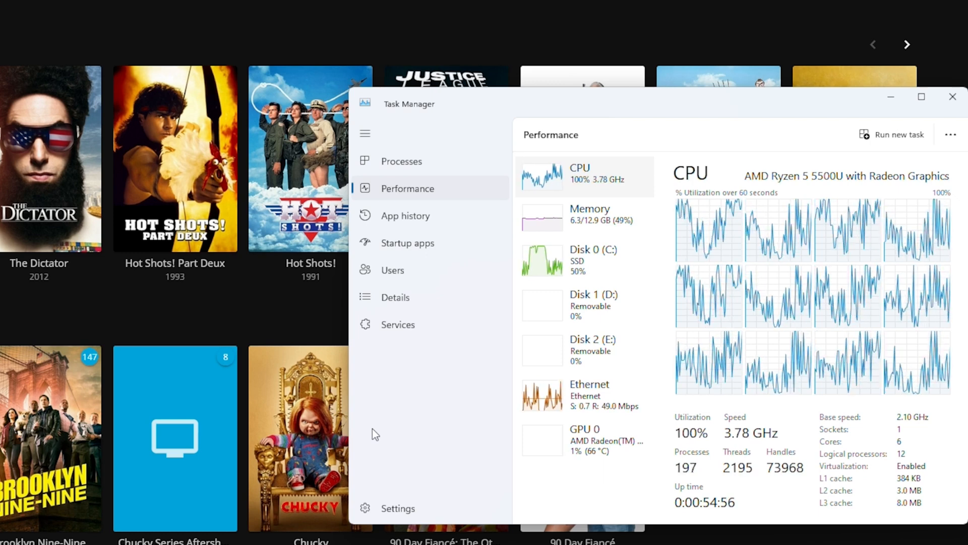
mouse_move(201, 426)
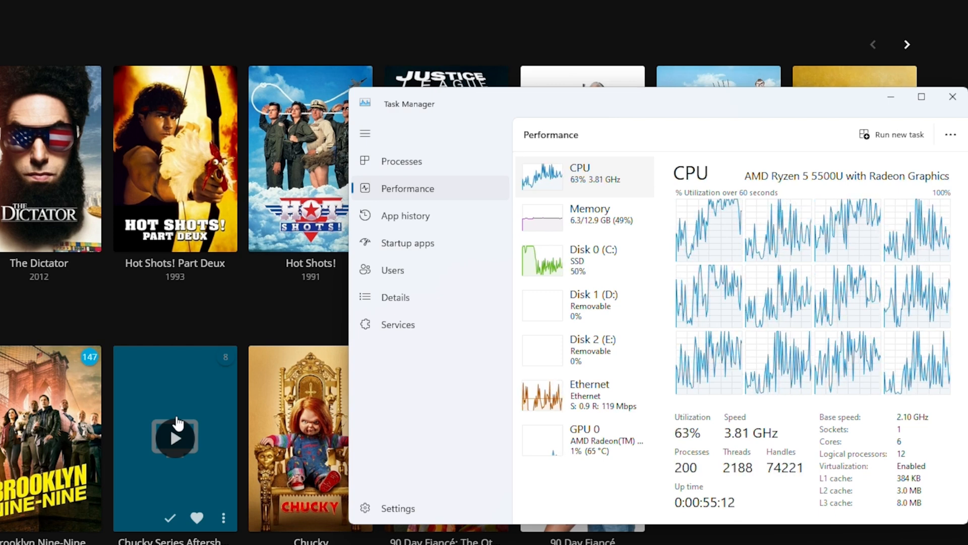
mouse_move(92, 412)
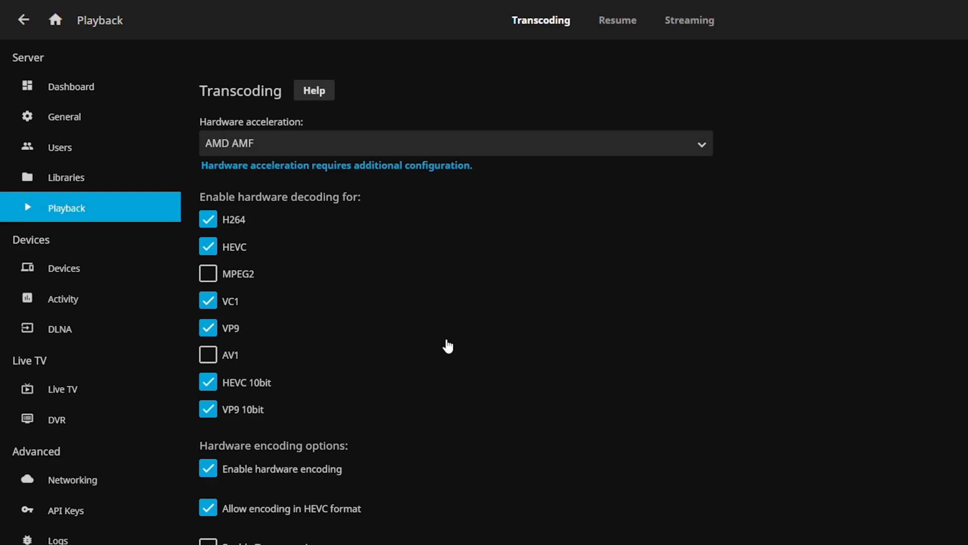
mouse_move(437, 158)
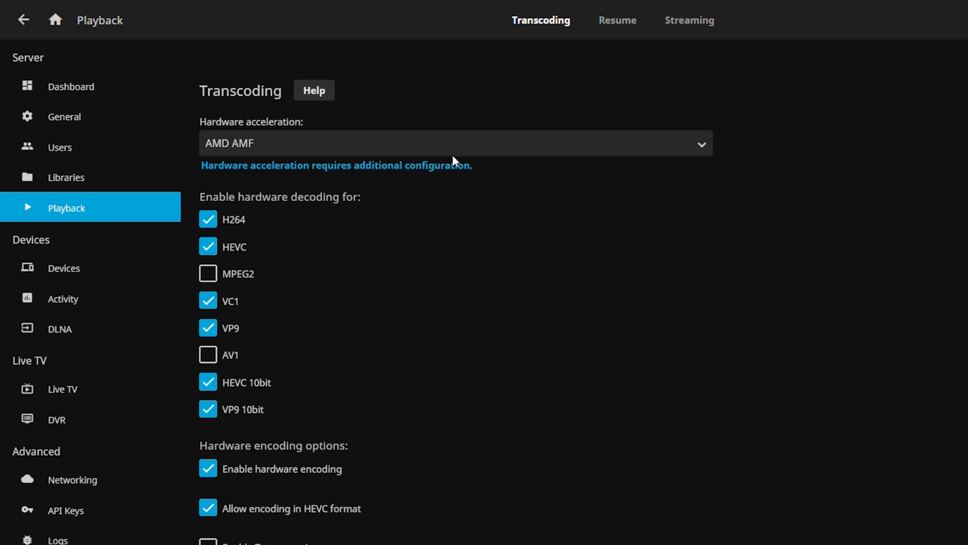
mouse_move(494, 180)
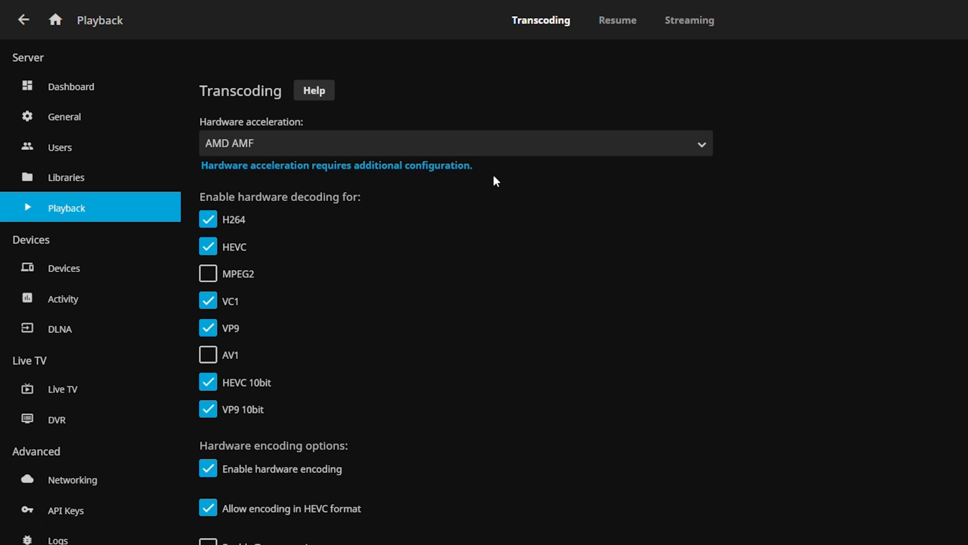
Scroll through AMD AMF transcoding options: tone mapping off, preset Auto, CRF 28/23, YADIF deinterlacing
scroll("down", 3)
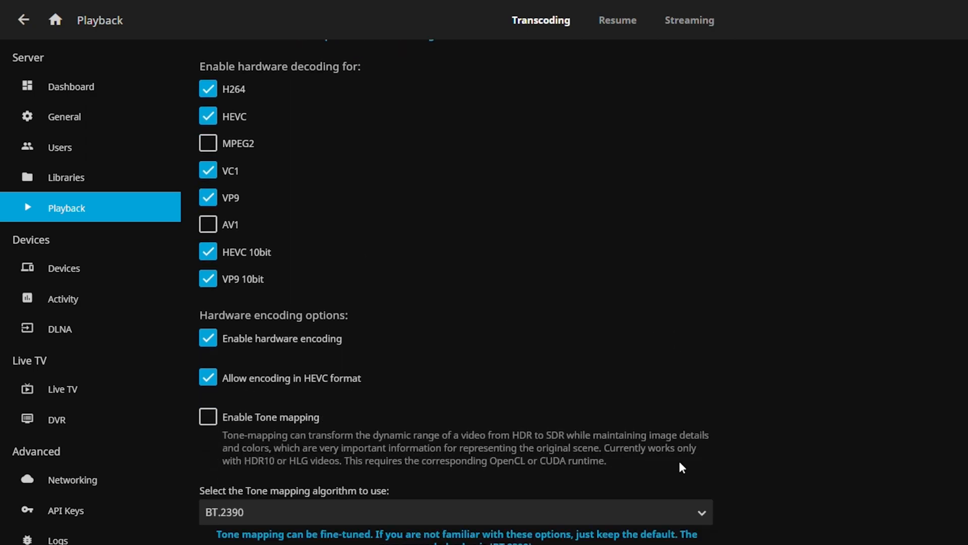
scroll("down", 3)
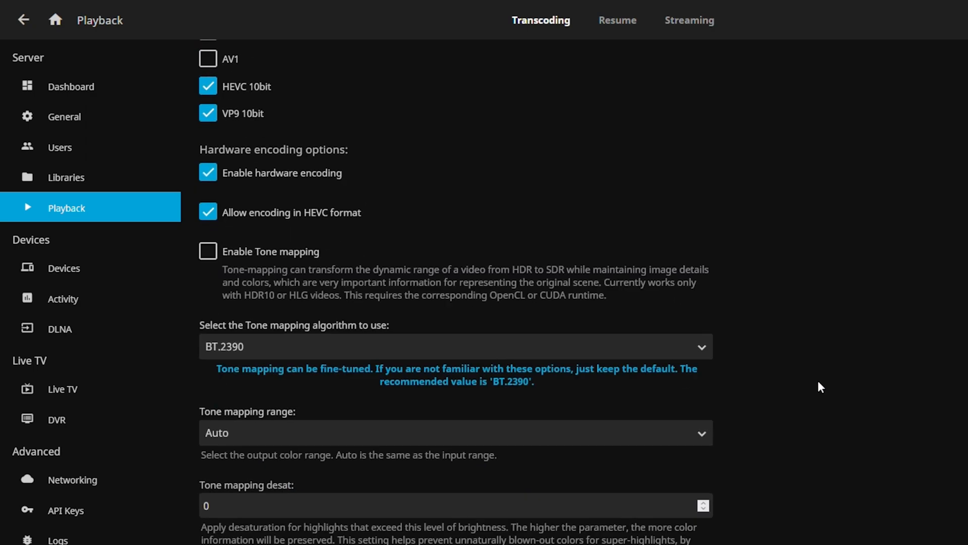
scroll("down", 3)
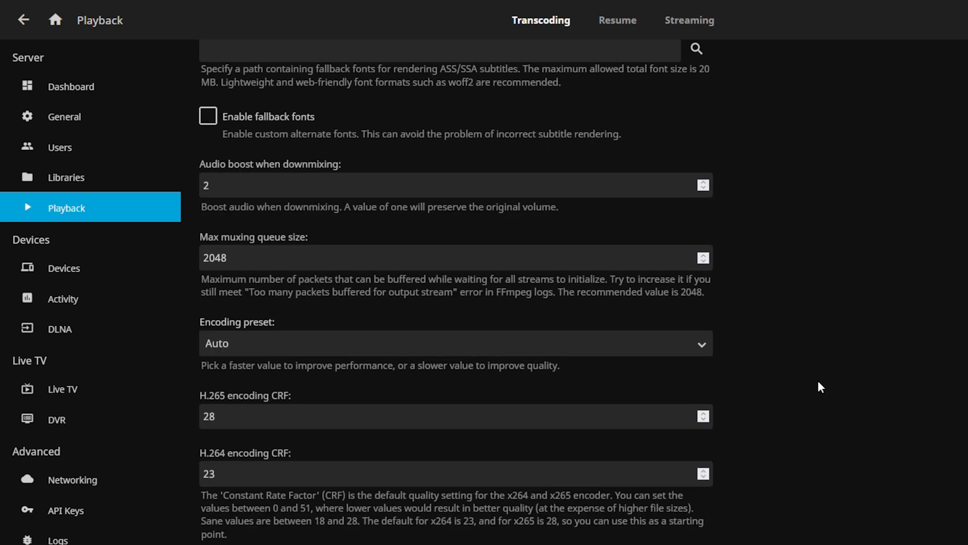
scroll("down", 3)
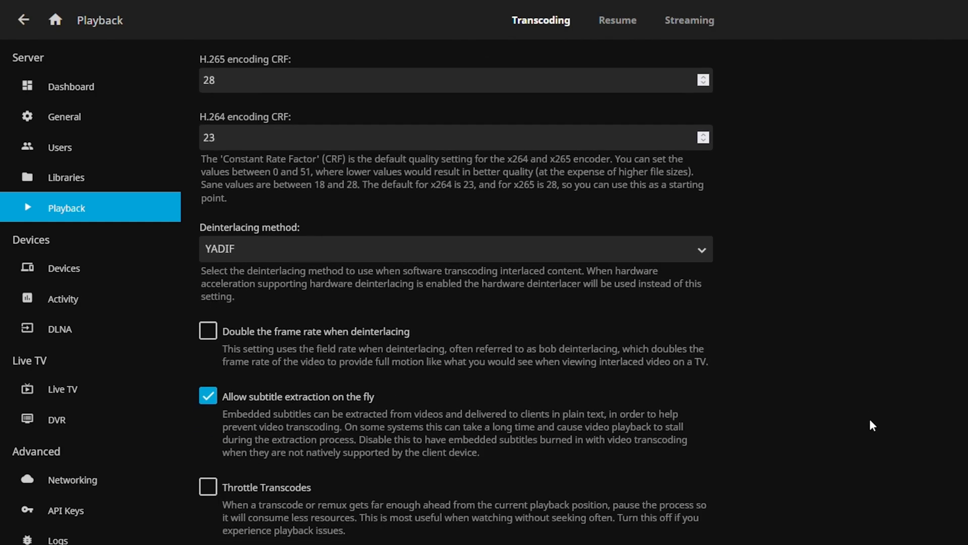
mouse_move(871, 435)
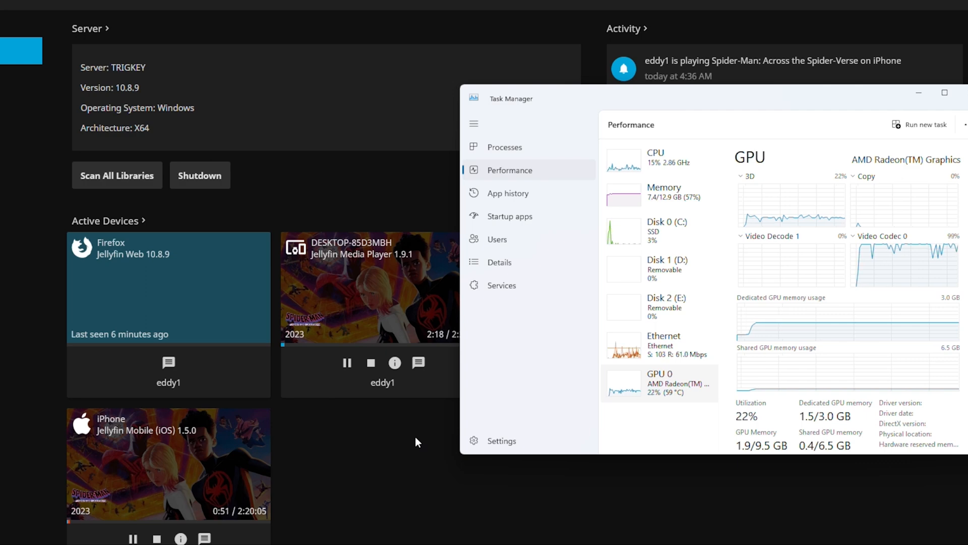
mouse_move(302, 361)
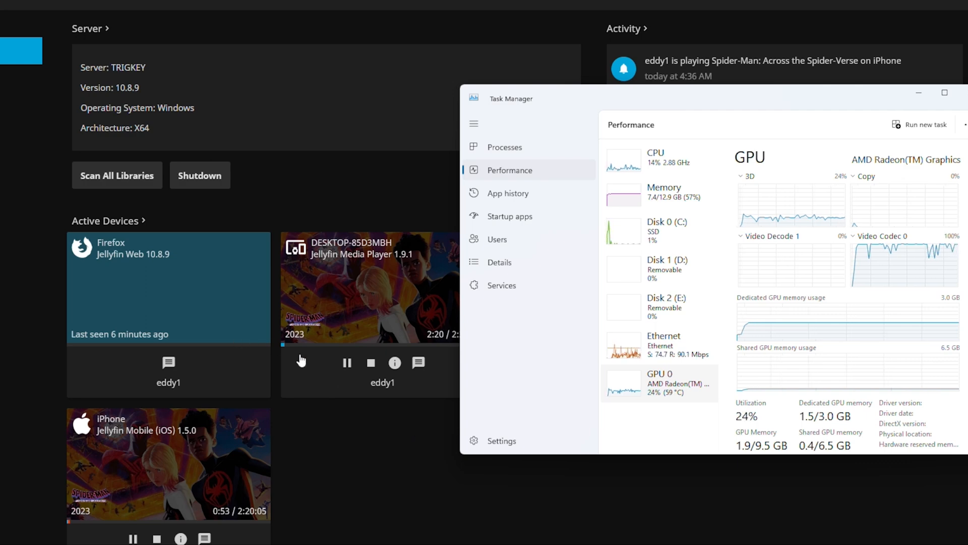
scroll("down", 3)
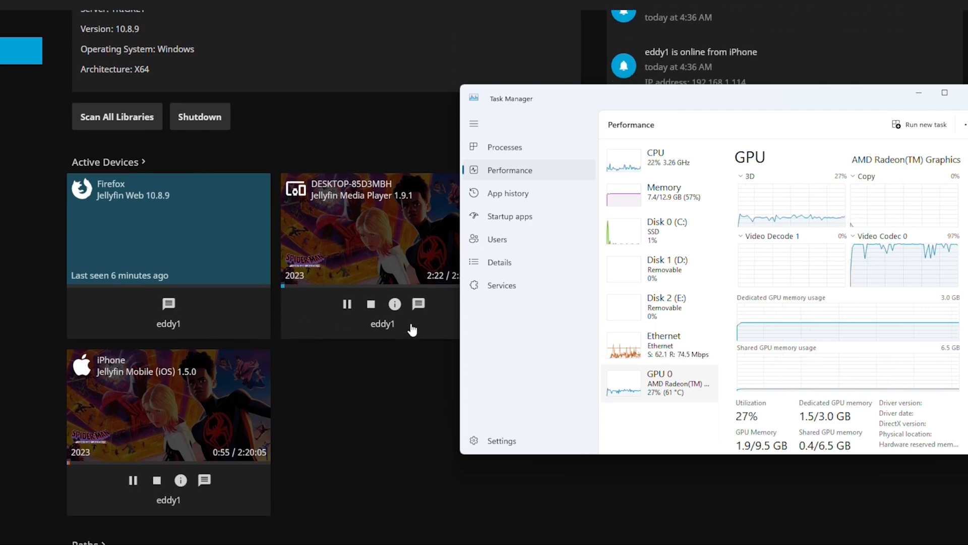
mouse_move(394, 303)
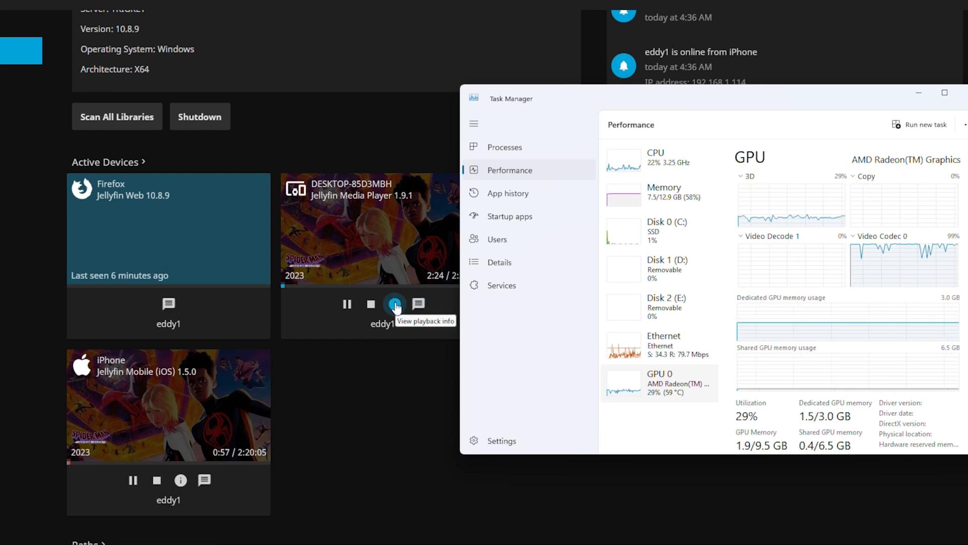
left_click(394, 304)
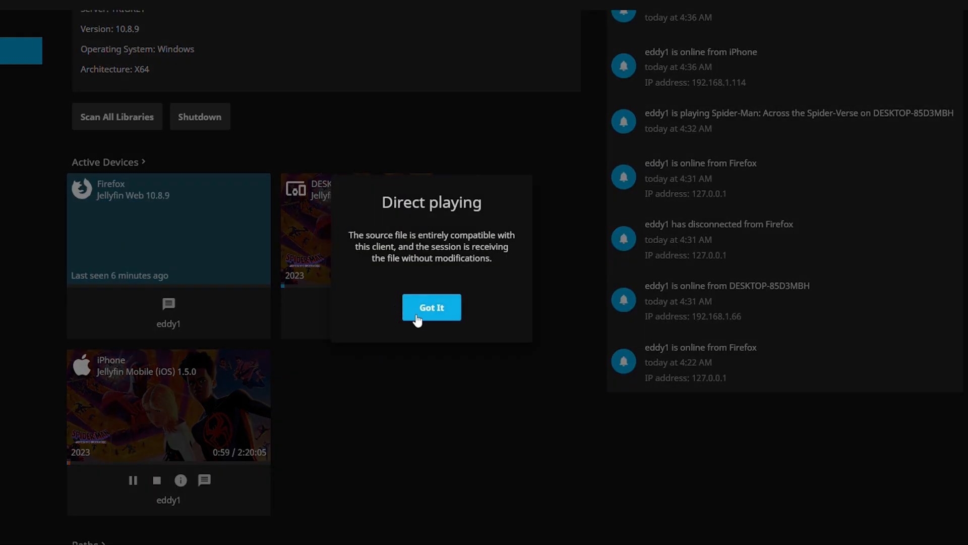
left_click(431, 307)
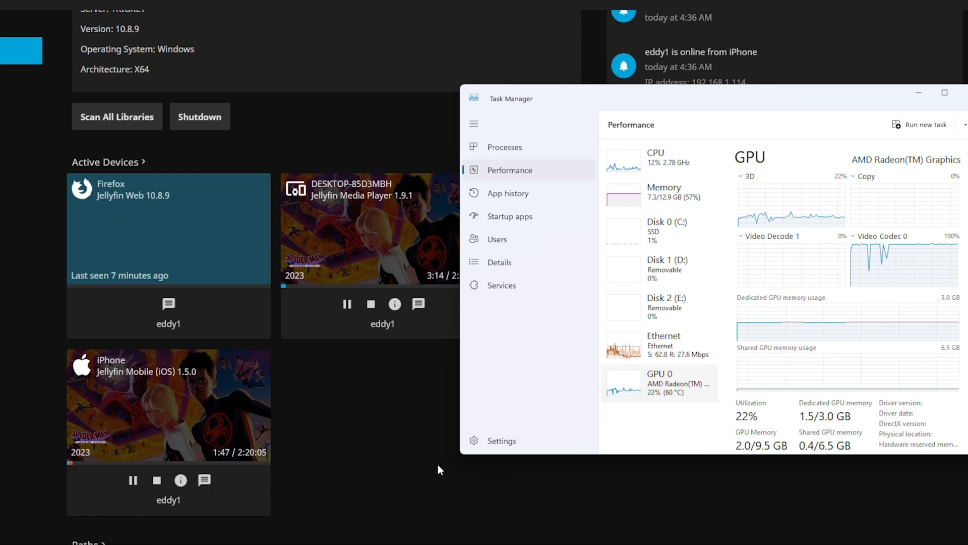
mouse_move(428, 475)
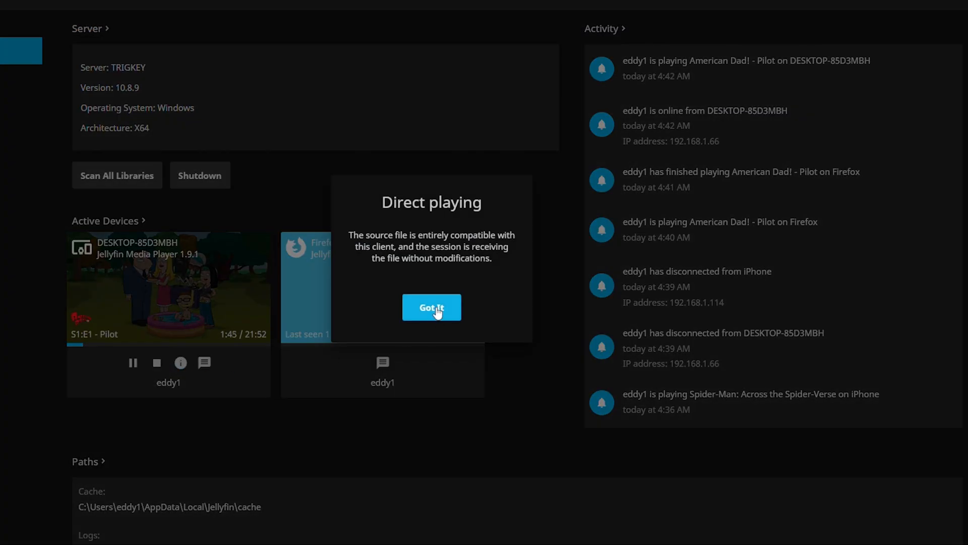
left_click(431, 308)
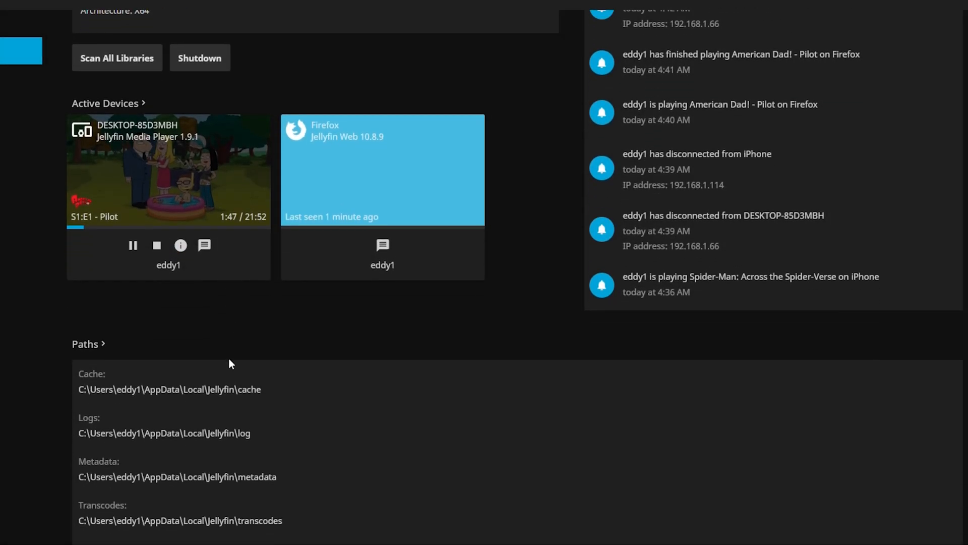
scroll("up", 3)
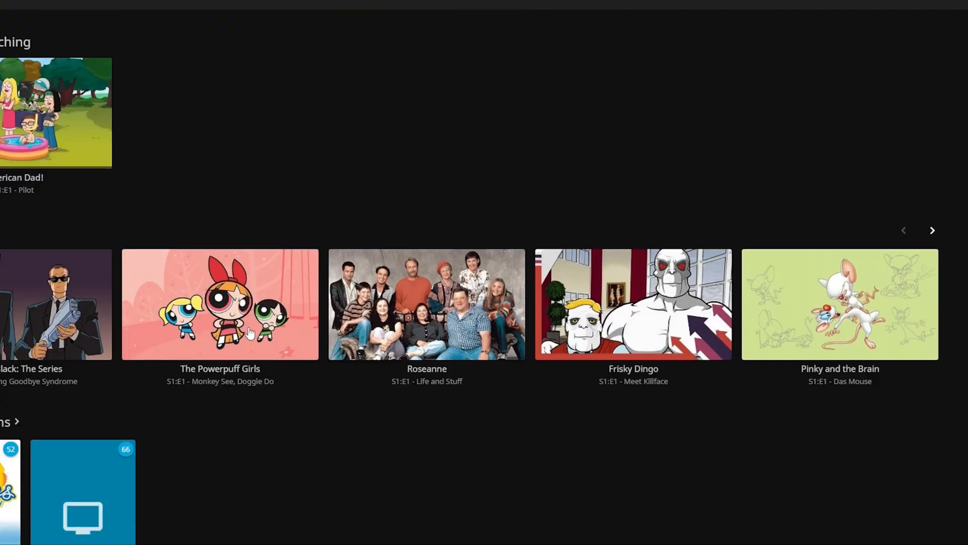
Scroll the home page through My Media, Next Up with American Dad! and Latest Movies
scroll("up", 3)
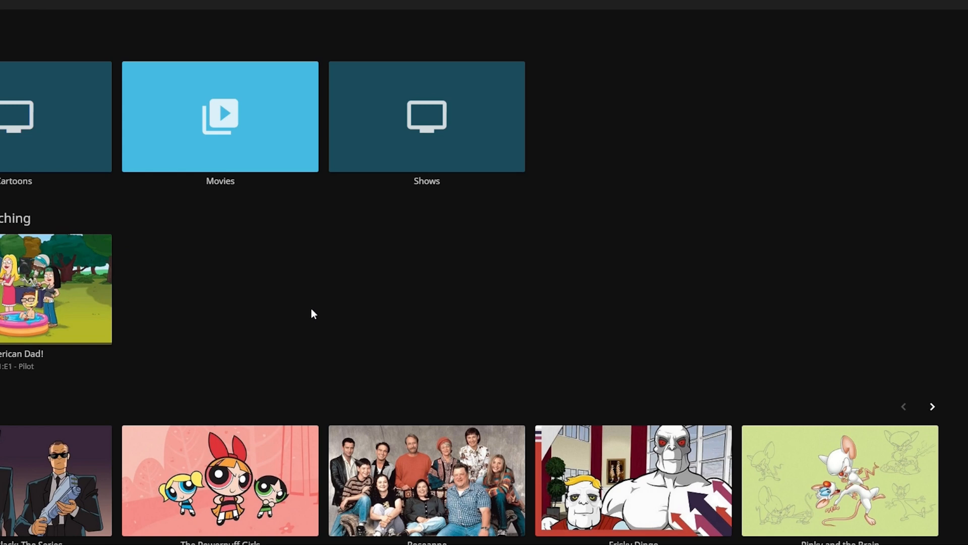
mouse_move(254, 325)
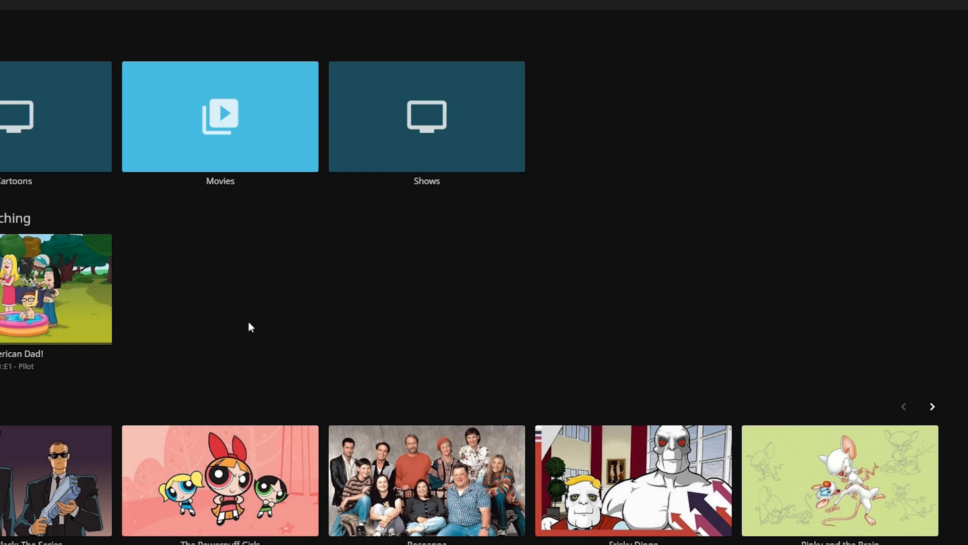
scroll("down", 3)
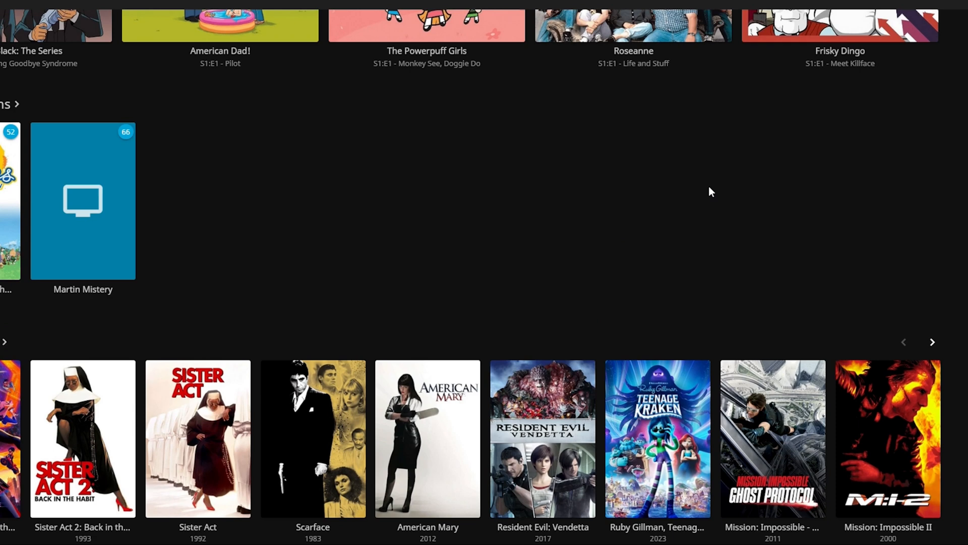
scroll("up", 3)
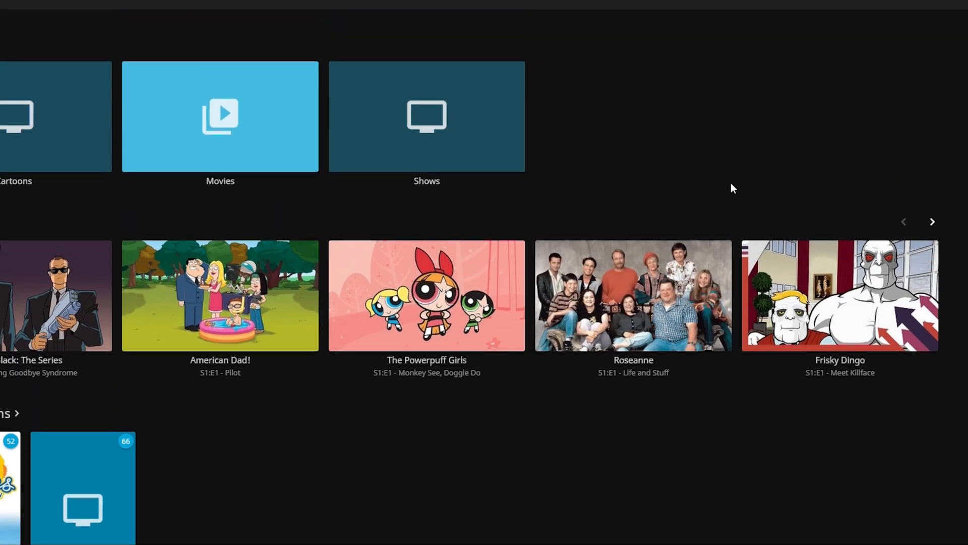
mouse_move(694, 202)
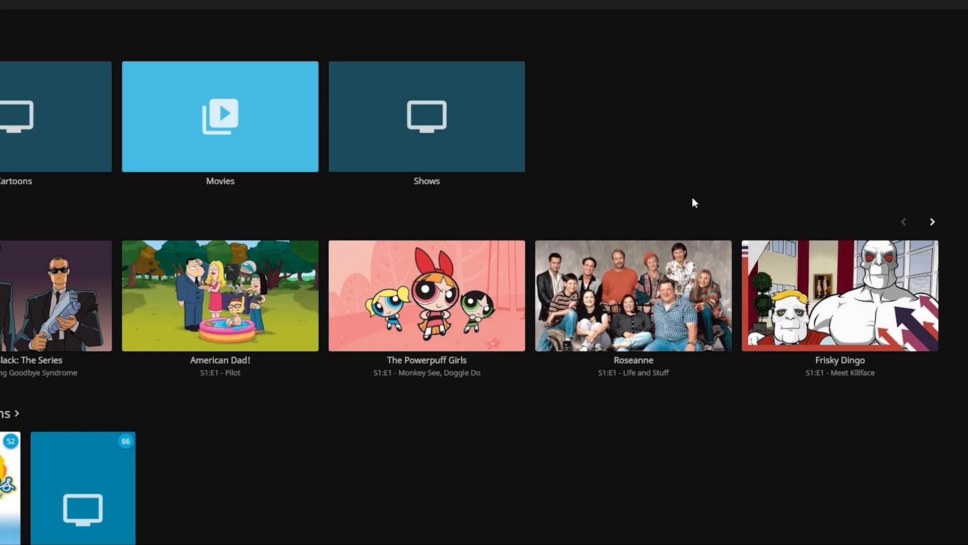
mouse_move(108, 221)
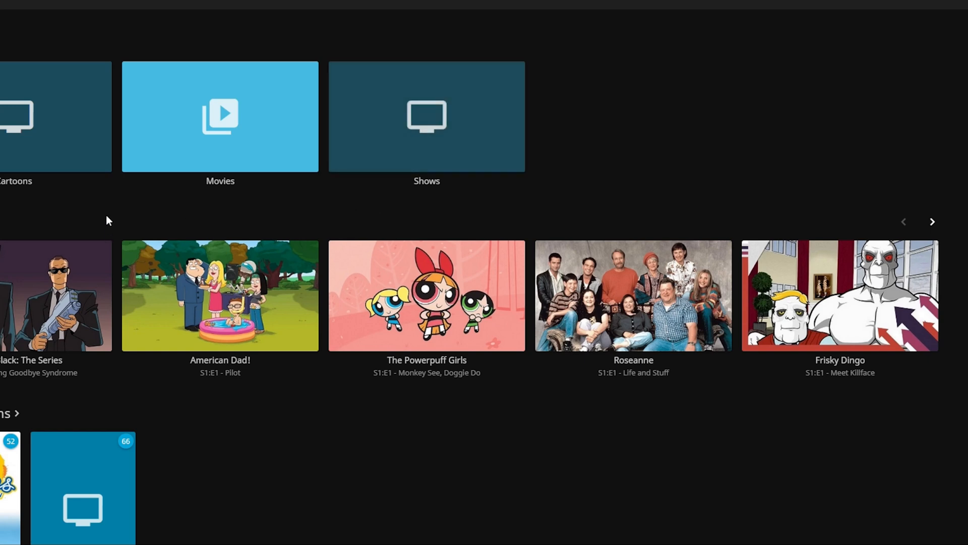